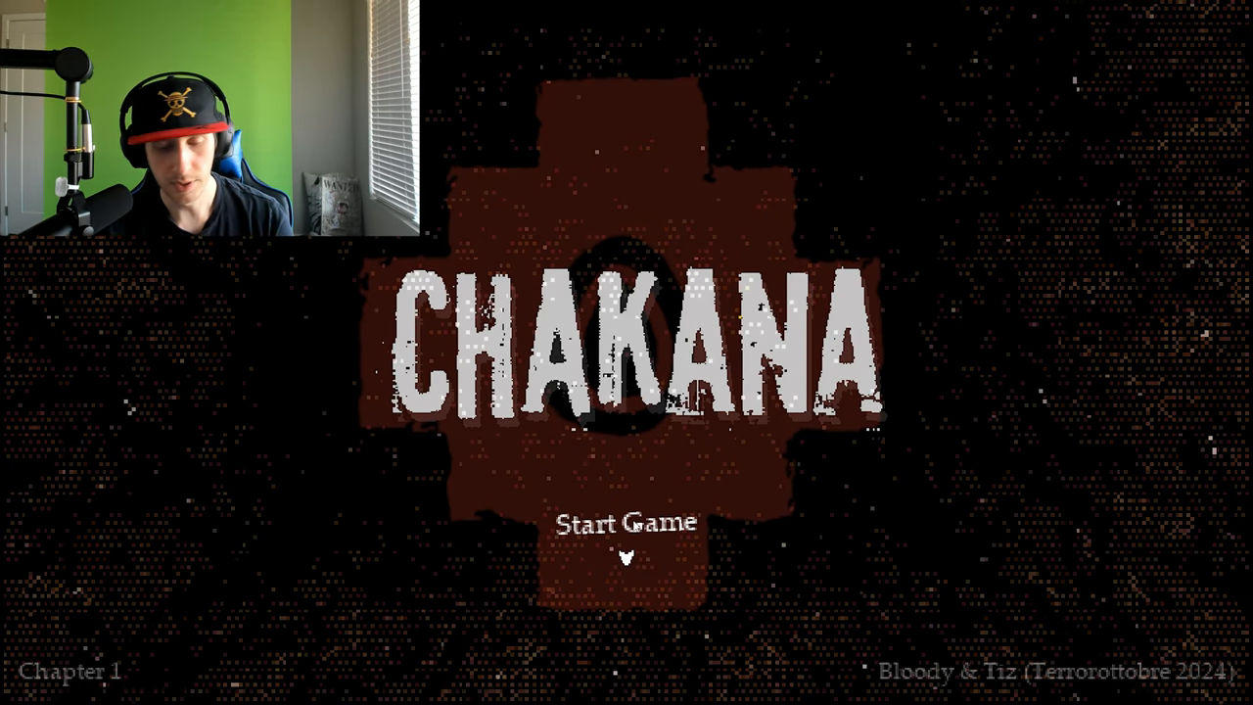
{"action": "left_click", "coordinate": [623, 521]}
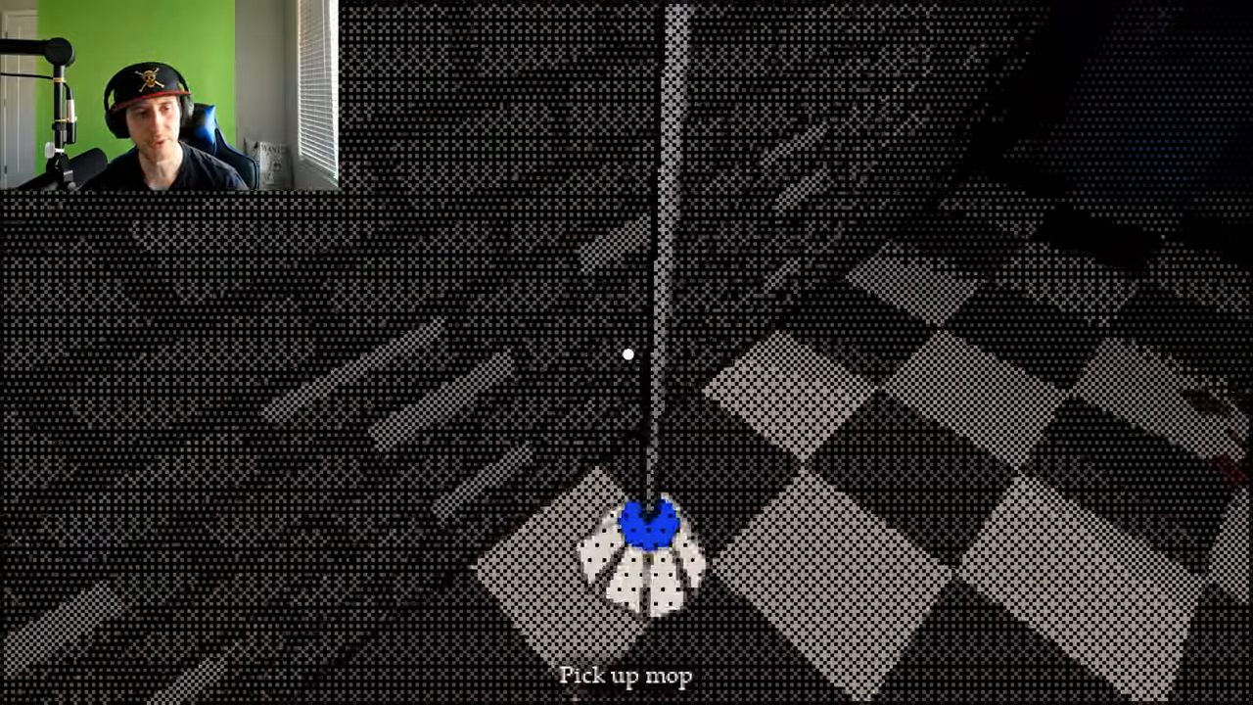
{"action": "left_click", "coordinate": [626, 352]}
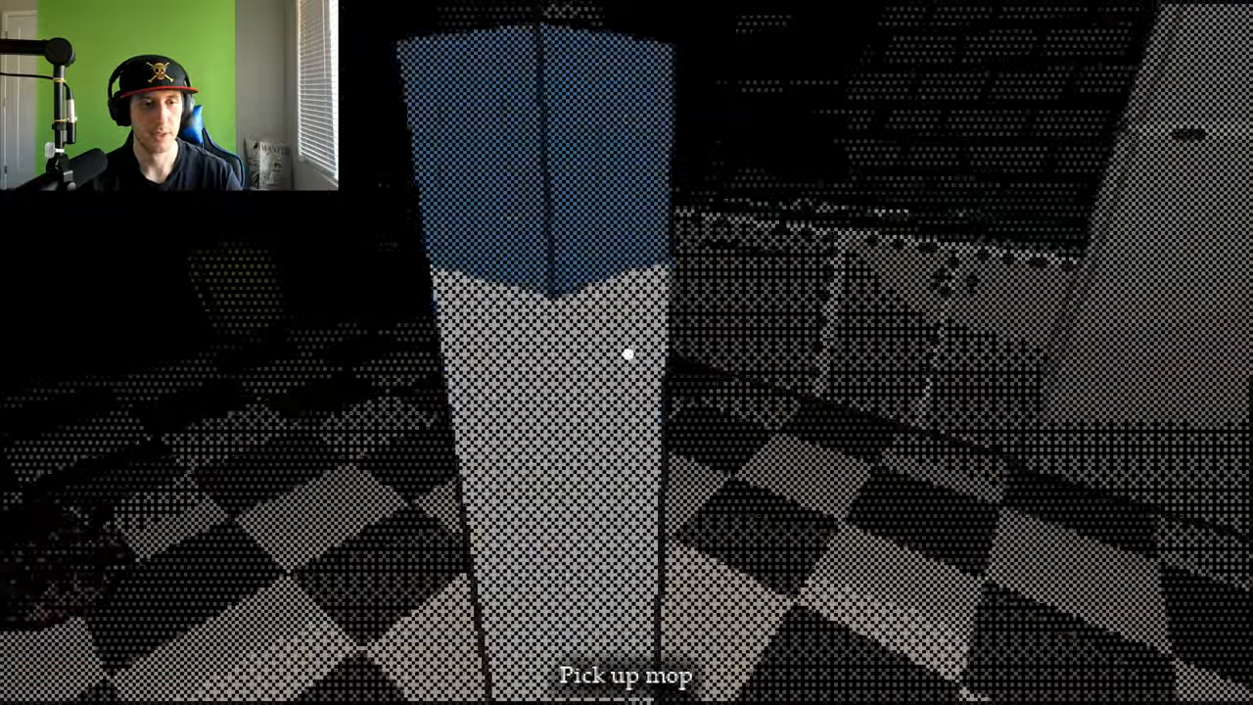
{"action": "left_click", "coordinate": [626, 352]}
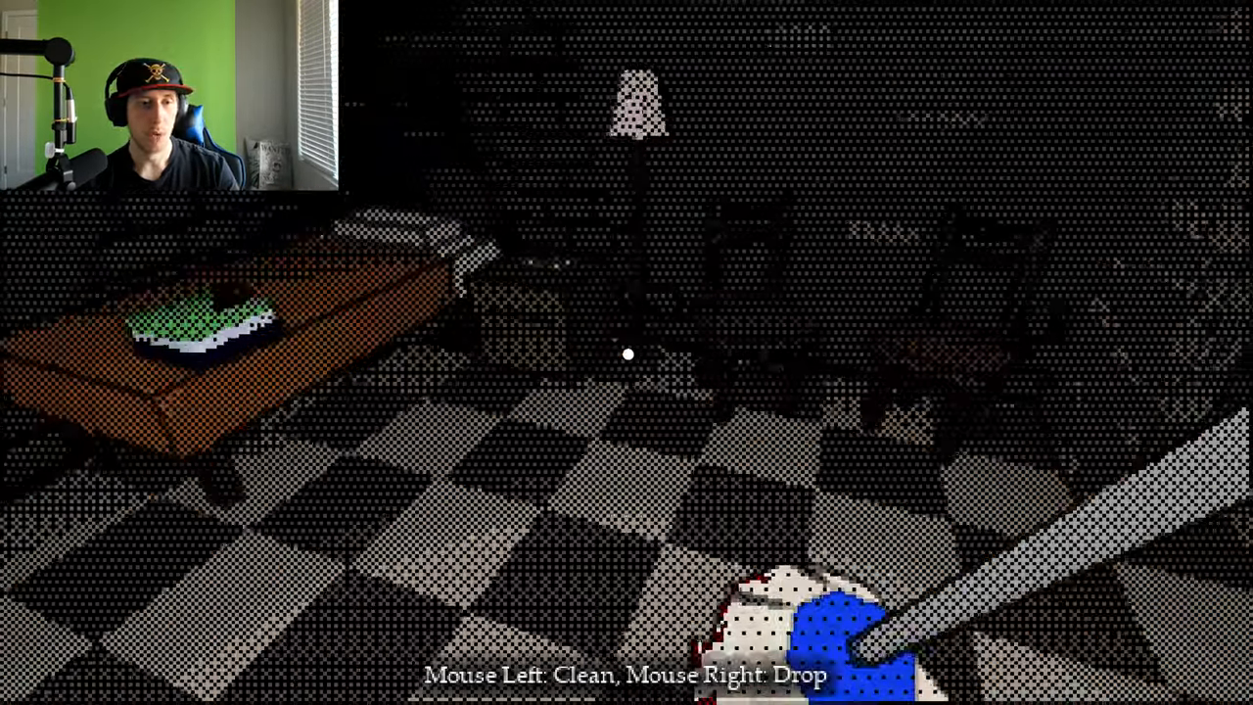
{"action": "left_click", "coordinate": [626, 353]}
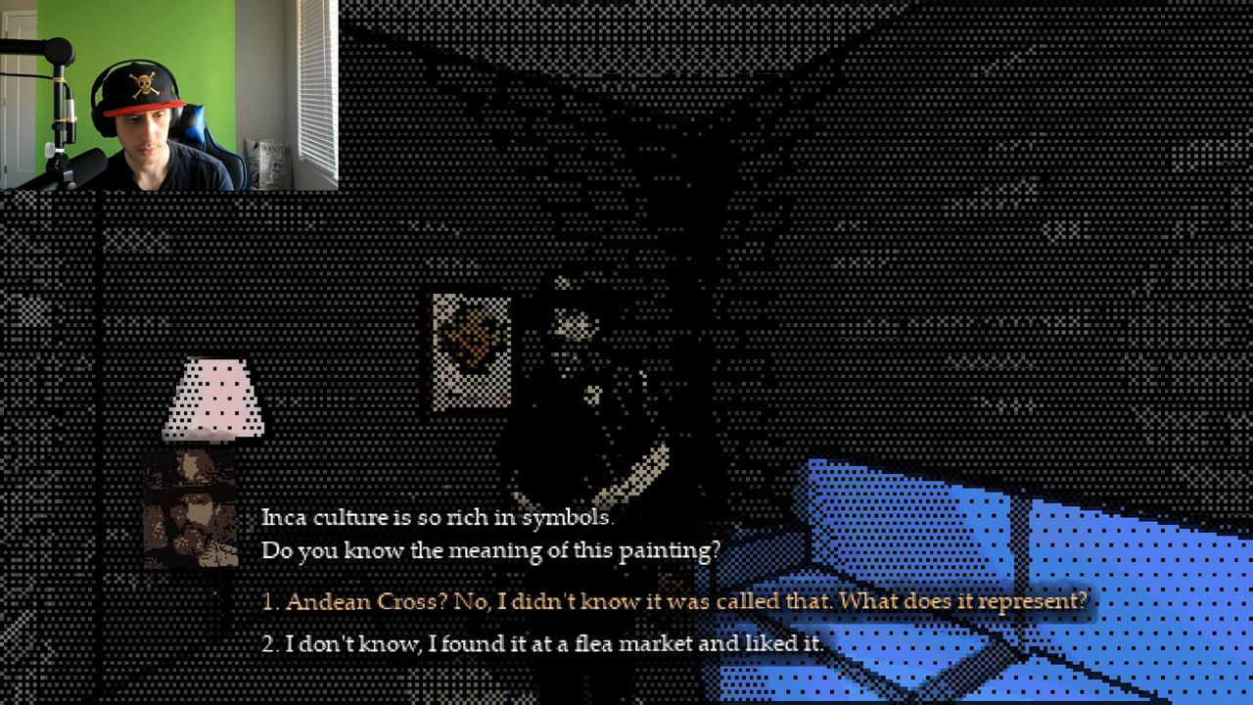
{"action": "left_click", "coordinate": [675, 600]}
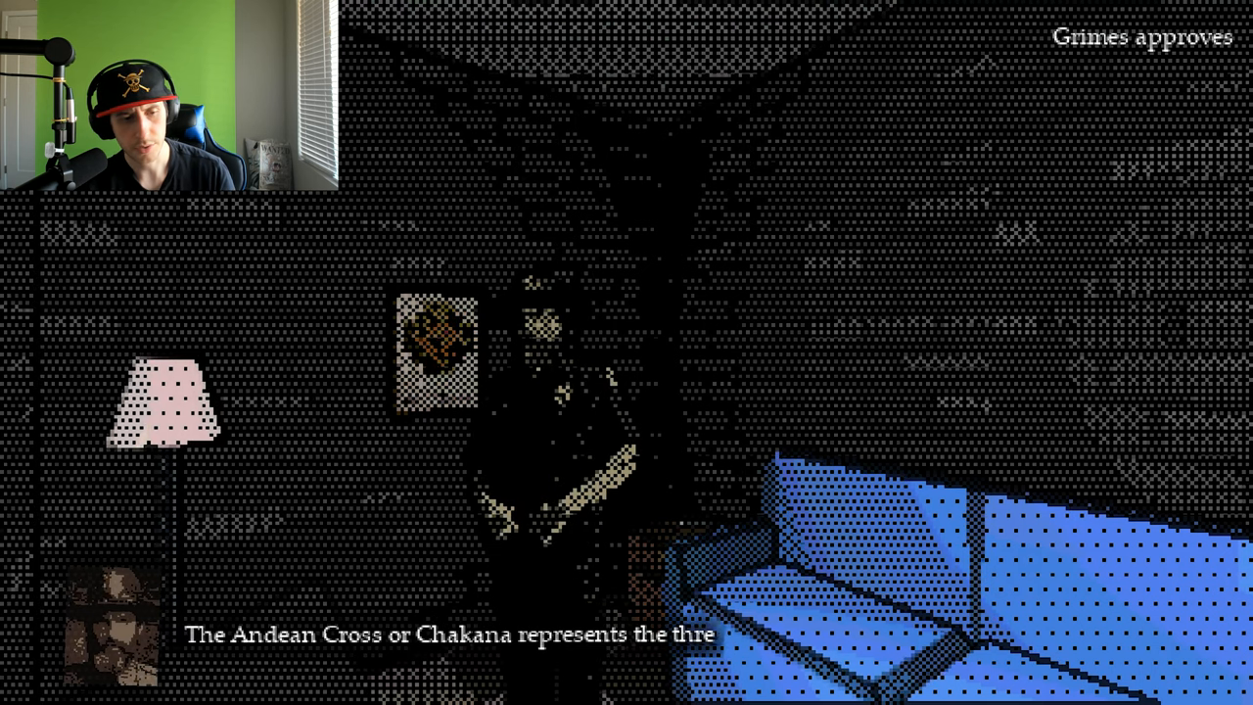